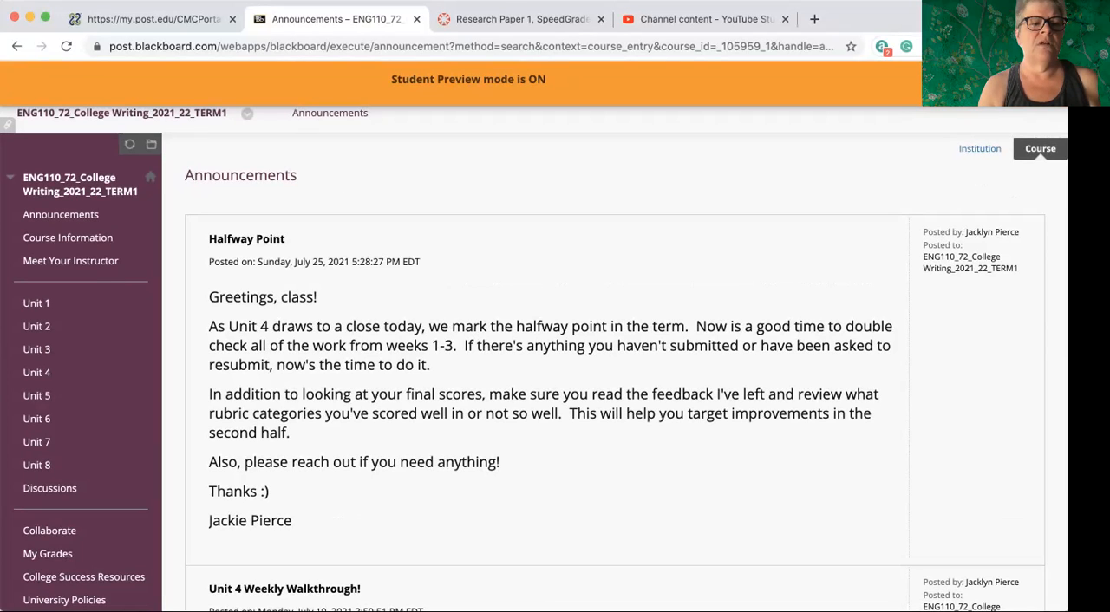
Open Unit 5 from the course menu to view the Using an Argument to Persuade overview.
{"action": "left_click", "coordinate": [37, 395]}
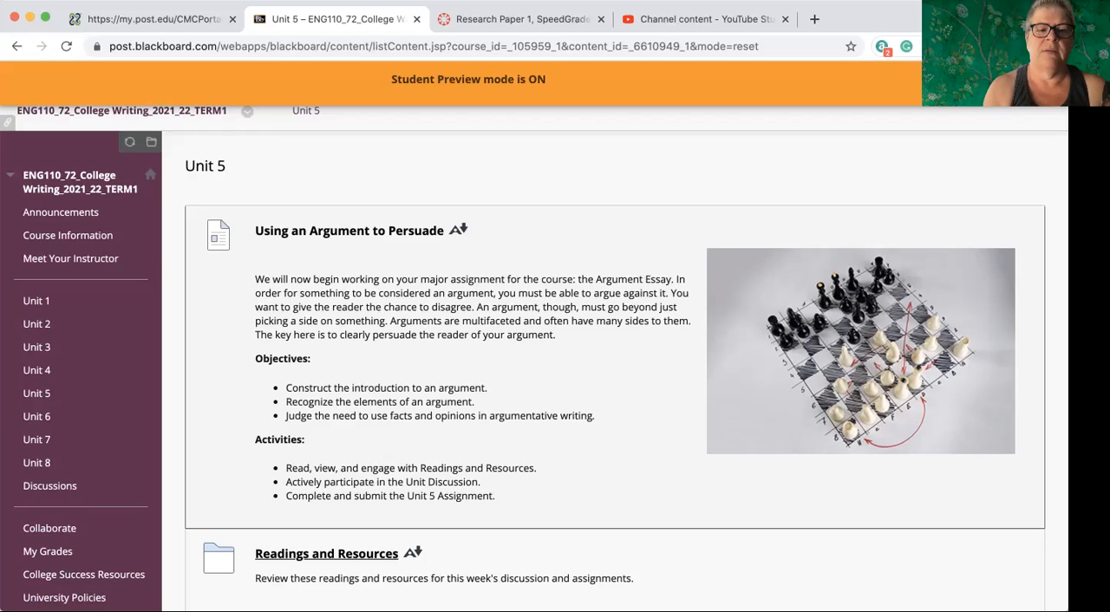
Scroll through Unit 5 readings: Persuasive Writing; Fact, Opinion, and Bias; Sample Introduction.
{"action": "scroll", "scroll_direction": "down", "scroll_amount": 3}
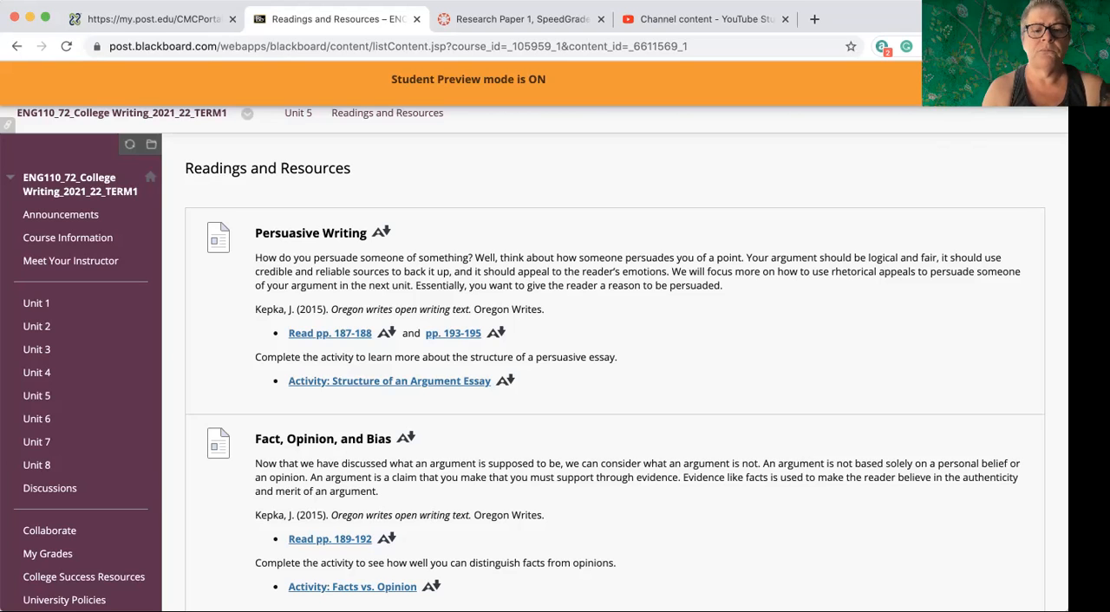
{"action": "scroll", "scroll_direction": "down", "scroll_amount": 3}
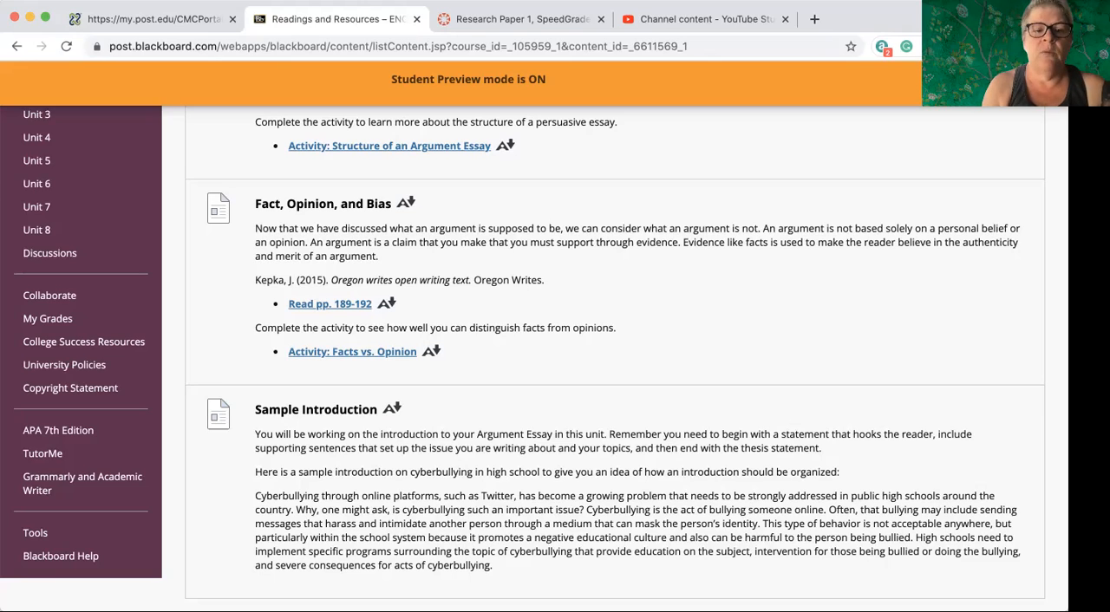
{"action": "scroll", "scroll_direction": "down", "scroll_amount": 3}
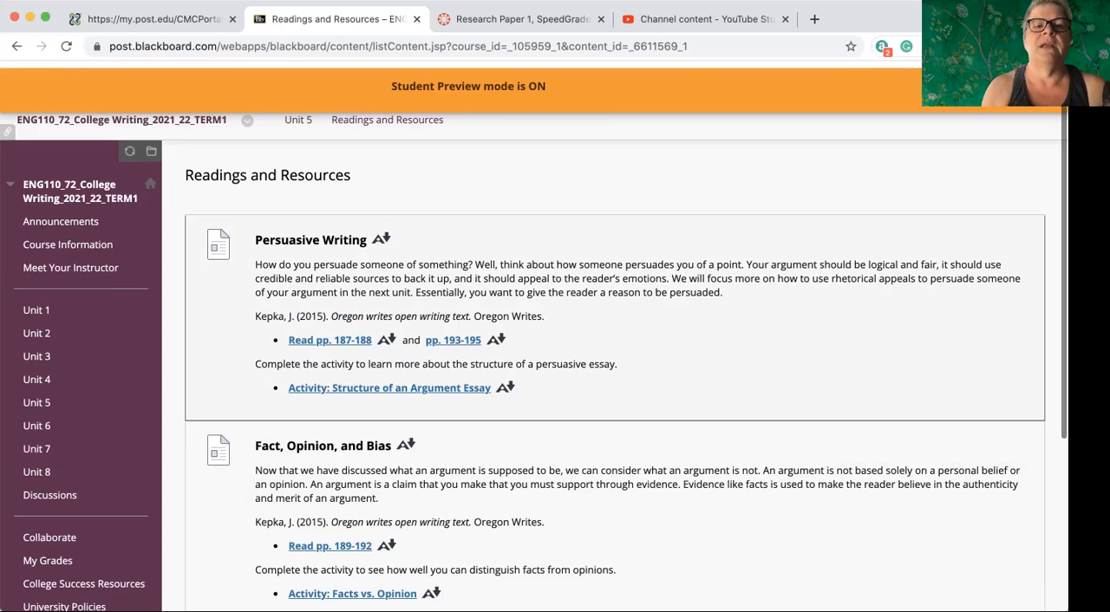
View the Unit 5 DB: Fact vs. Opinion forum, which has no threads yet.
{"action": "left_click", "coordinate": [297, 120]}
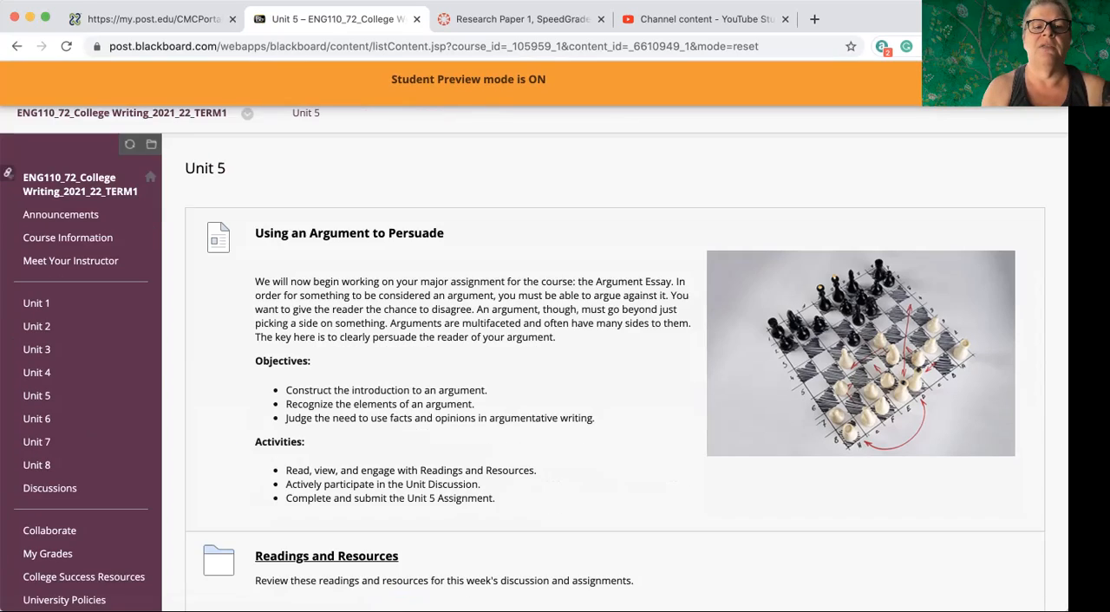
{"action": "scroll", "scroll_direction": "down", "scroll_amount": 3}
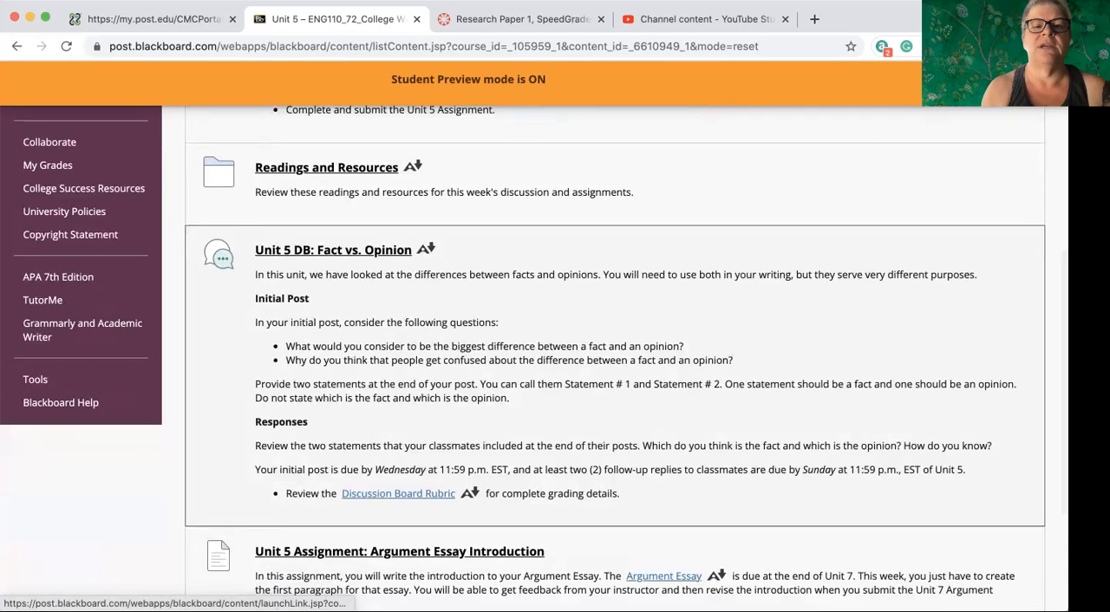
{"action": "left_click", "coordinate": [332, 249]}
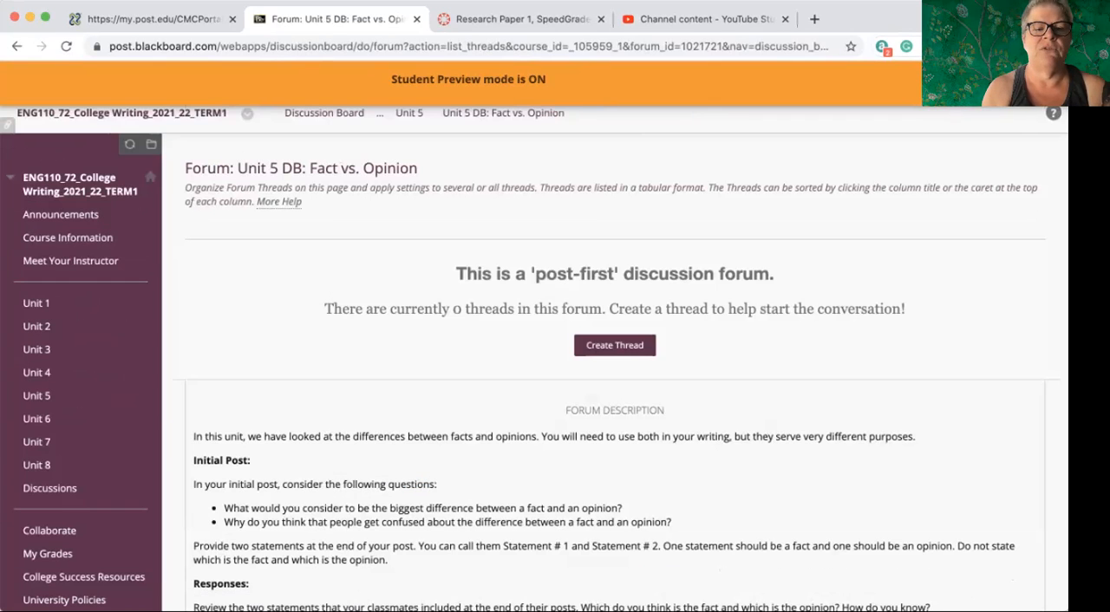
{"action": "scroll", "scroll_direction": "down", "scroll_amount": 3}
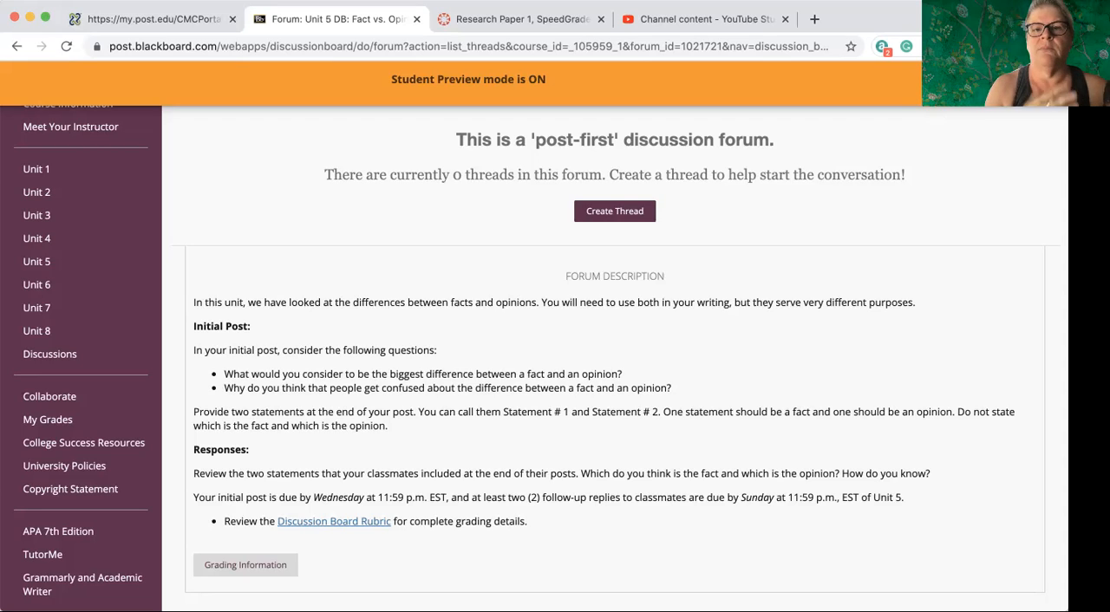
{"action": "scroll", "scroll_direction": "down", "scroll_amount": 3}
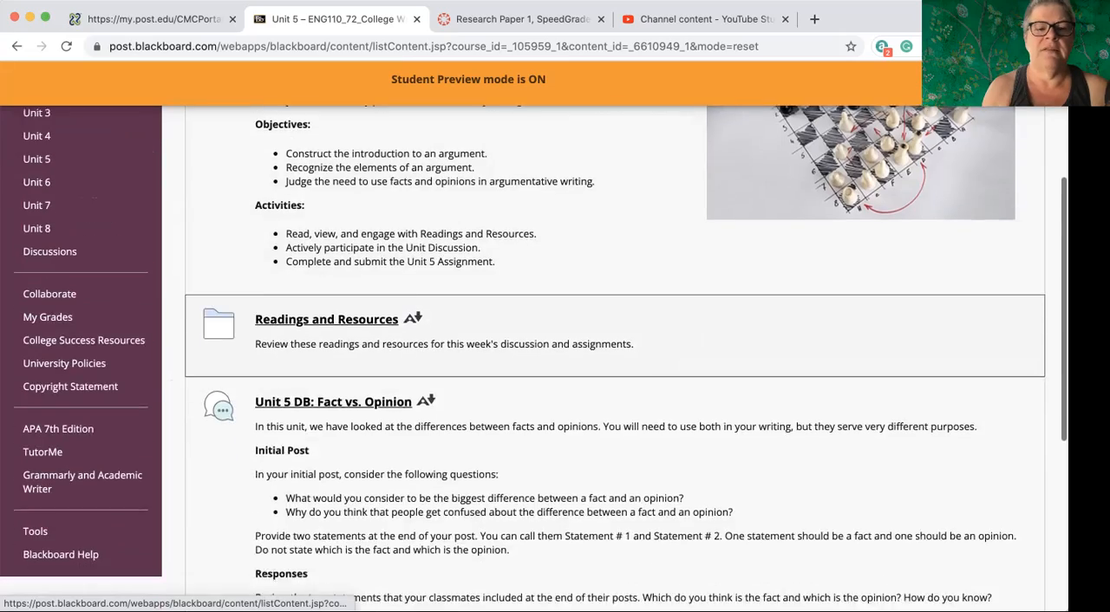
Open the Argument Essay Introduction upload page and its Argument Essay instructions PDF.
{"action": "scroll", "scroll_direction": "down", "scroll_amount": 3}
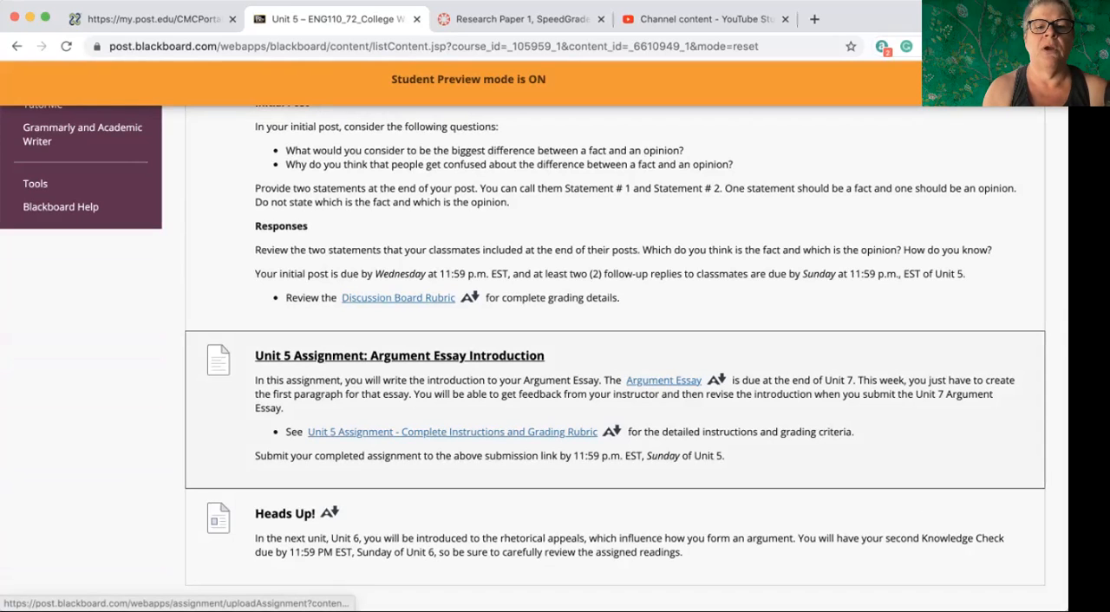
{"action": "left_click", "coordinate": [399, 355]}
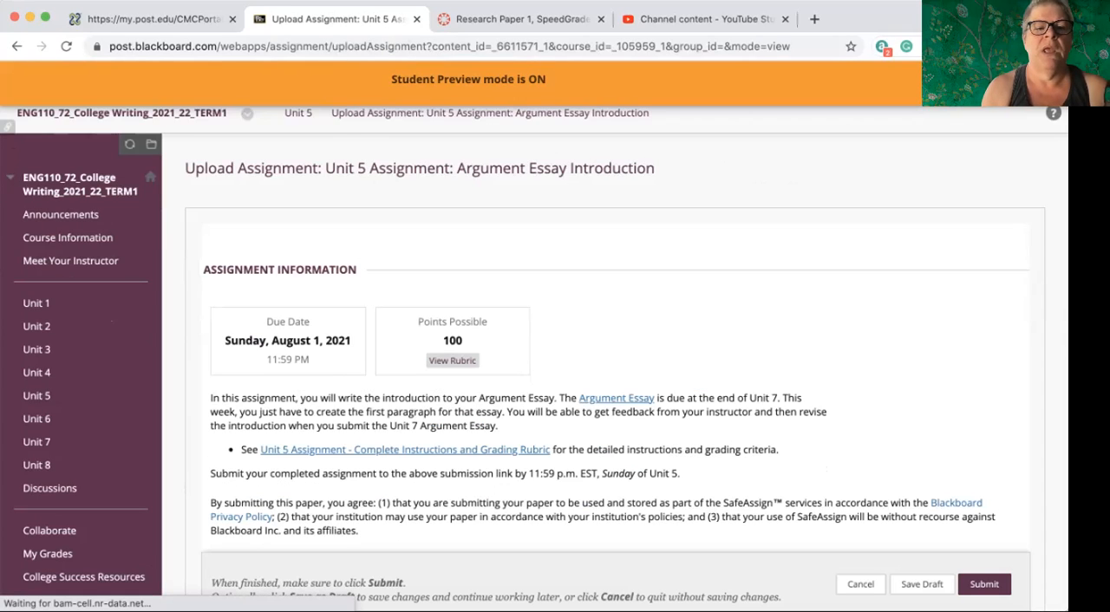
{"action": "scroll", "scroll_direction": "down", "scroll_amount": 3}
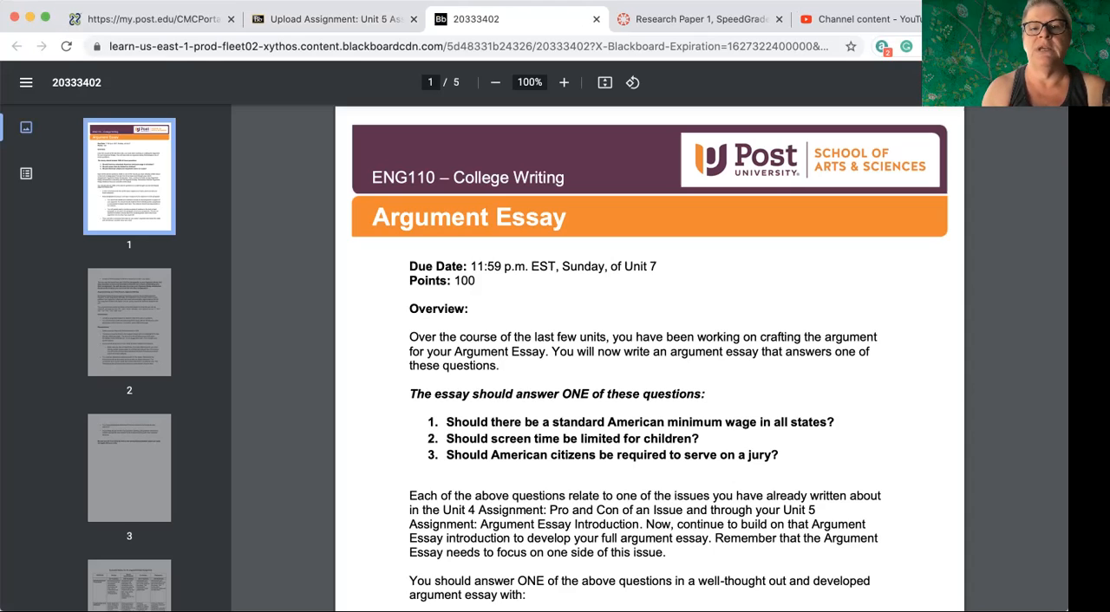
Highlight the essay's due date in the PDF, then close the PDF tab.
{"action": "left_click_drag", "start_coordinate": [470, 267], "coordinate": [656, 267]}
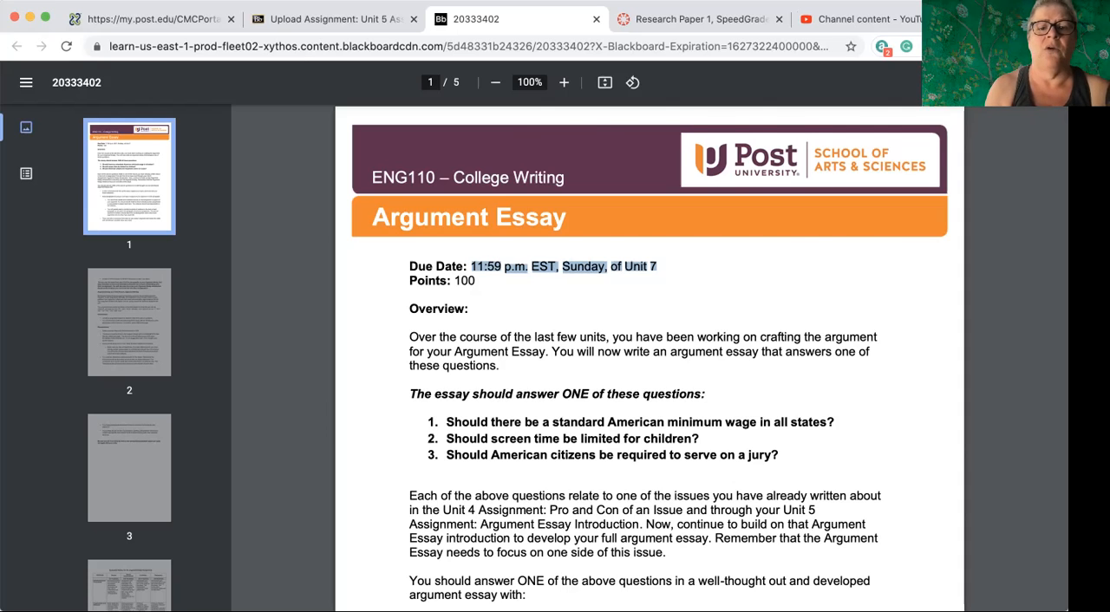
{"action": "scroll", "scroll_direction": "down", "scroll_amount": 3}
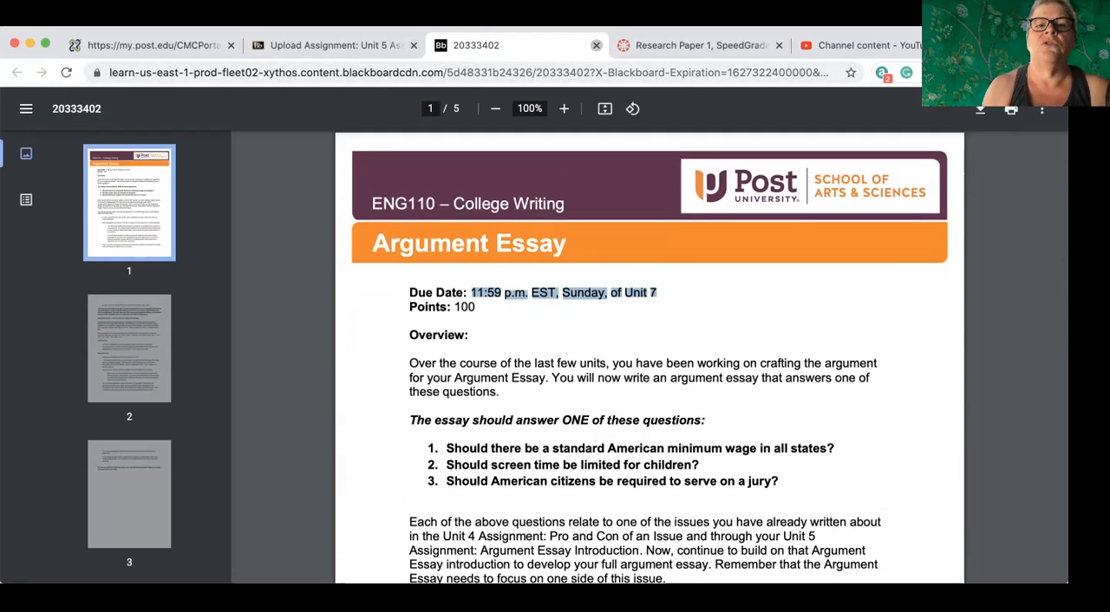
{"action": "left_click", "coordinate": [334, 44]}
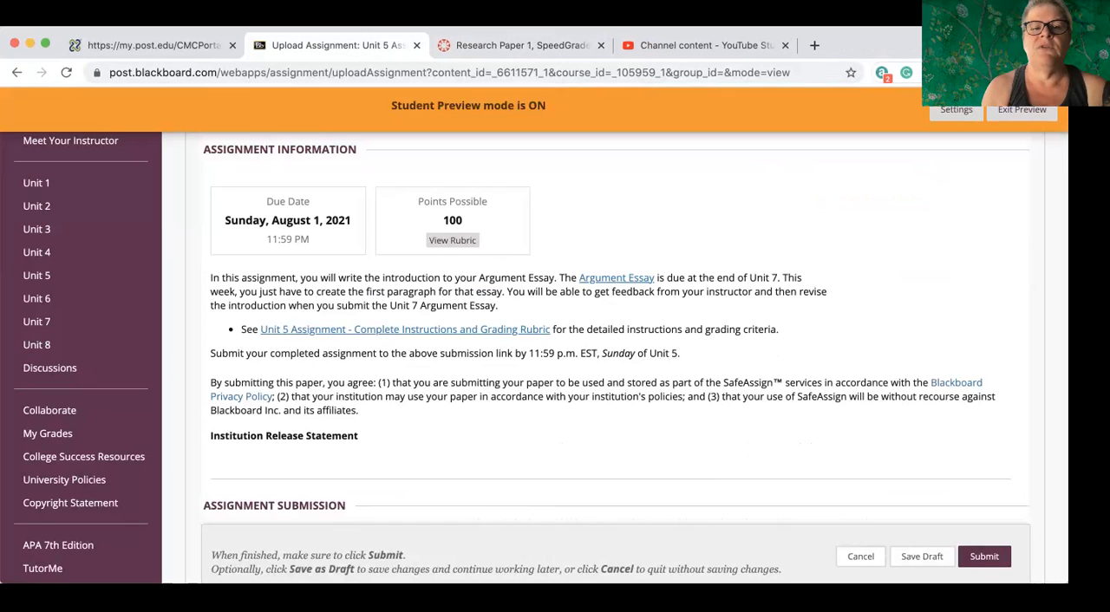
Open the Complete Instructions and Grading Rubric PDF from the upload page.
{"action": "left_click", "coordinate": [615, 277]}
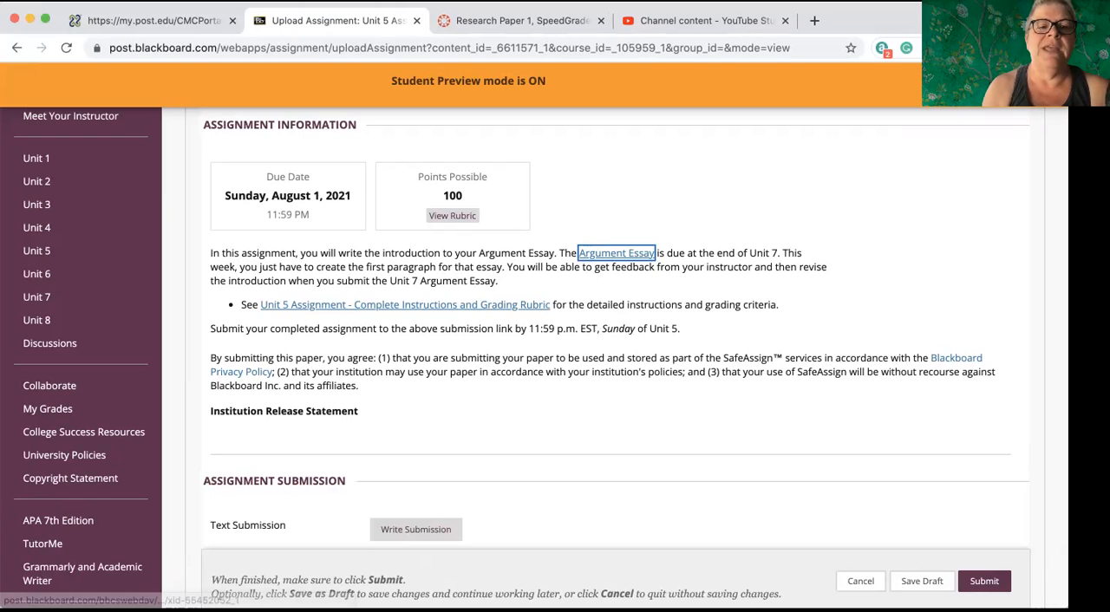
{"action": "left_click", "coordinate": [616, 252]}
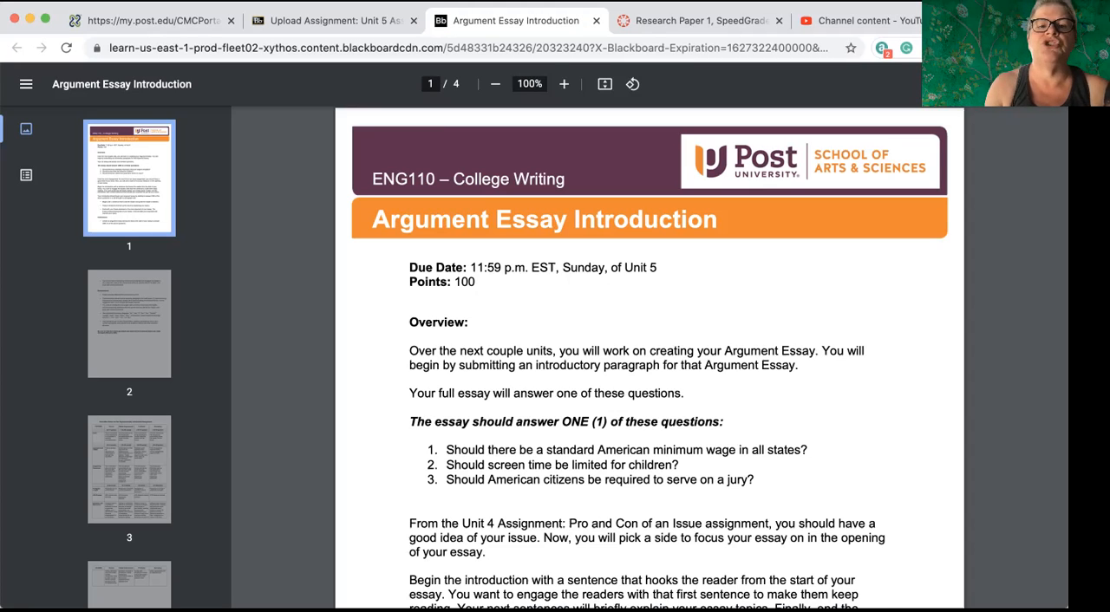
Read the Argument Essay Introduction overview and instructions down to the page-2 Requirements section.
{"action": "scroll", "scroll_direction": "down", "scroll_amount": 3}
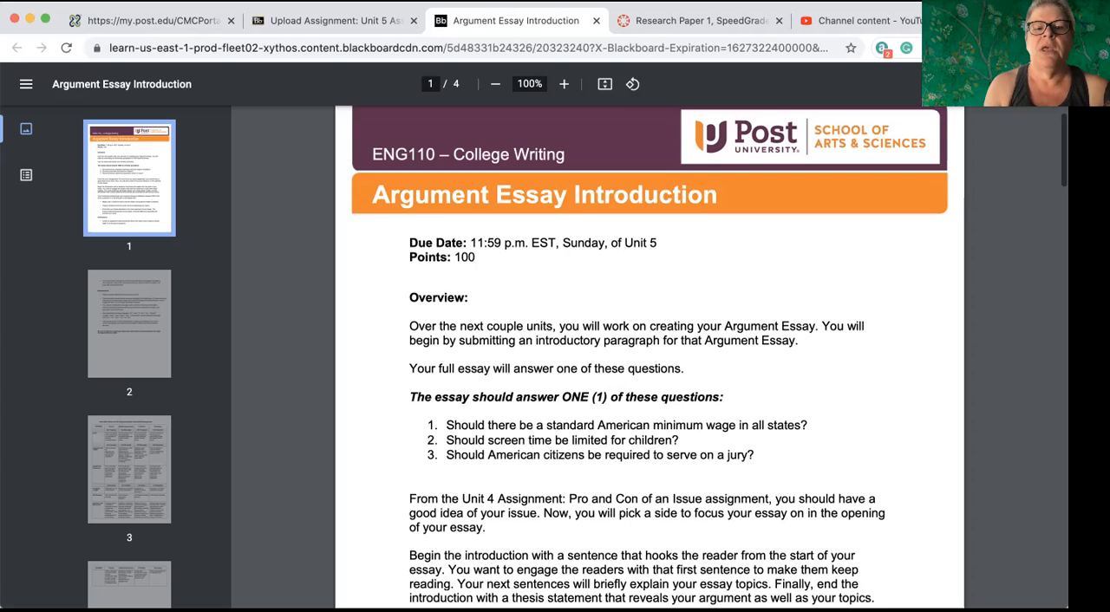
{"action": "scroll", "scroll_direction": "down", "scroll_amount": 3}
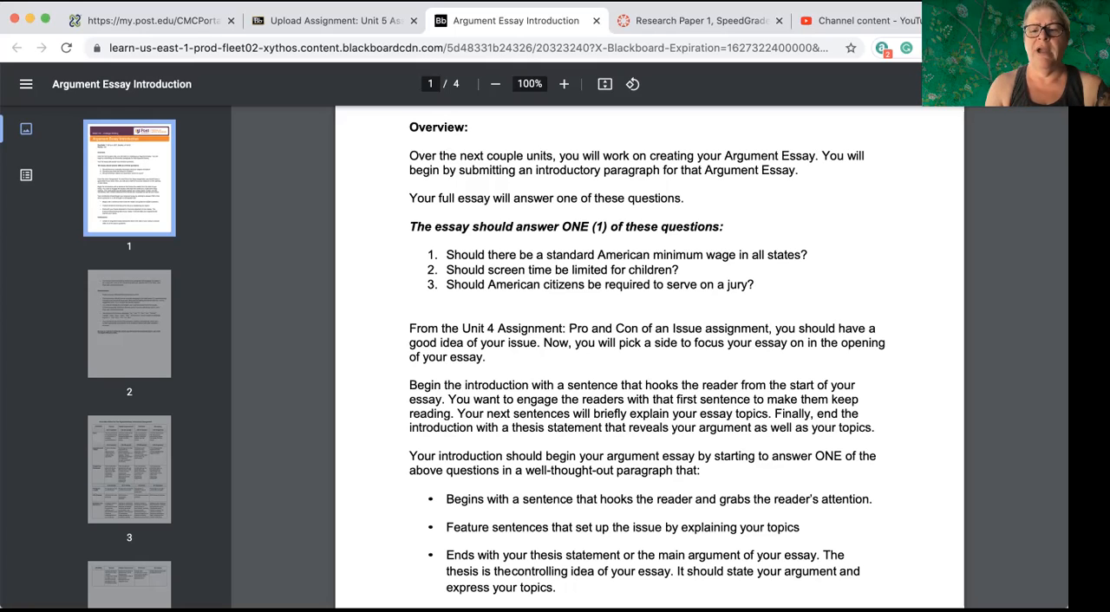
{"action": "scroll", "scroll_direction": "down", "scroll_amount": 3}
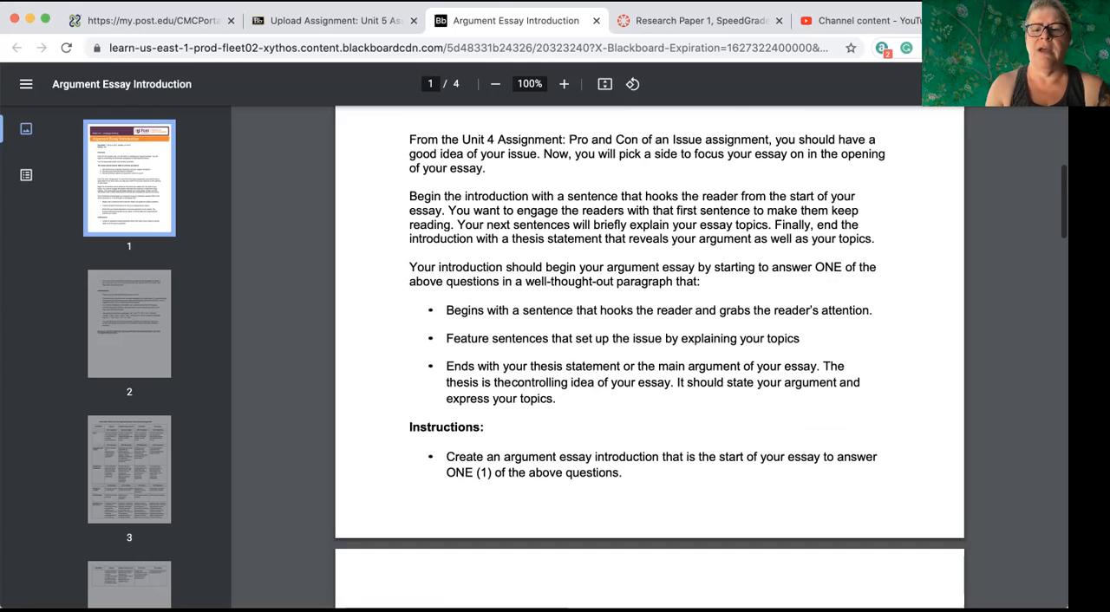
{"action": "scroll", "scroll_direction": "down", "scroll_amount": 3}
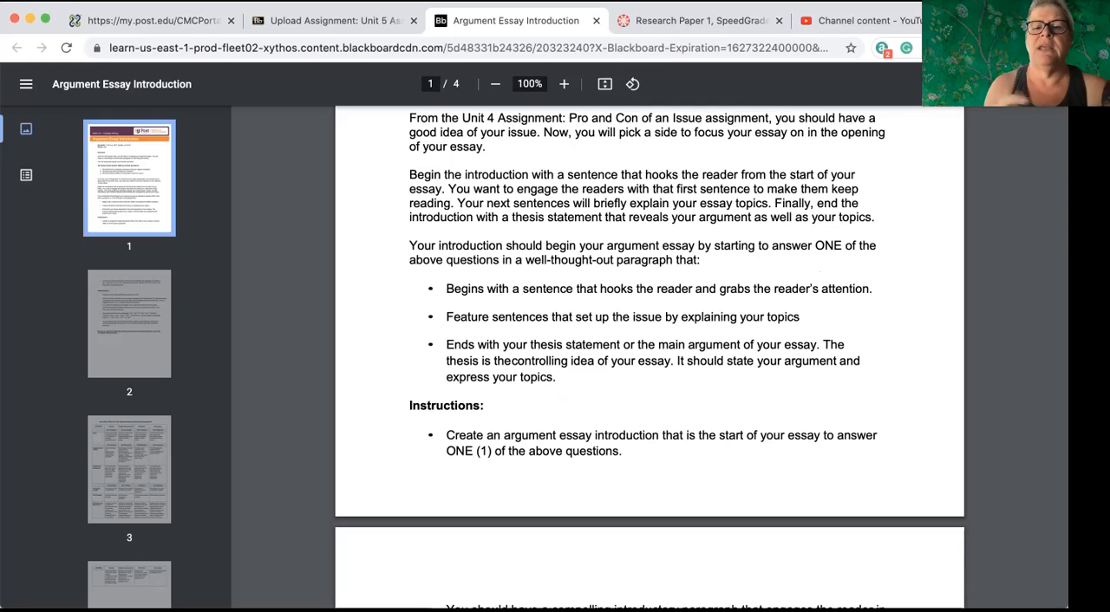
{"action": "scroll", "scroll_direction": "down", "scroll_amount": 3}
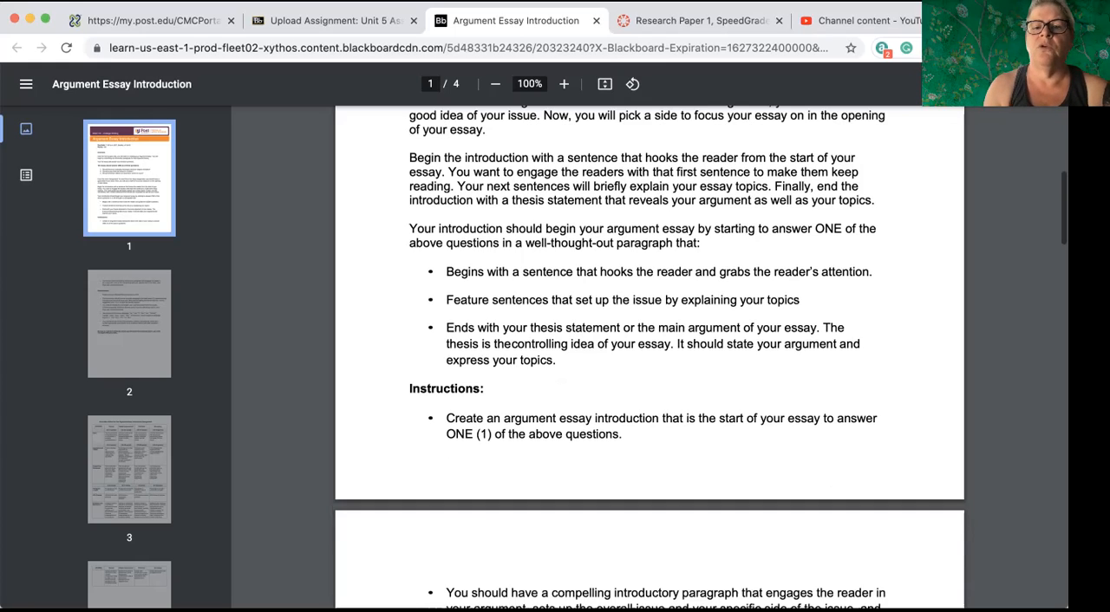
{"action": "scroll", "scroll_direction": "down", "scroll_amount": 3}
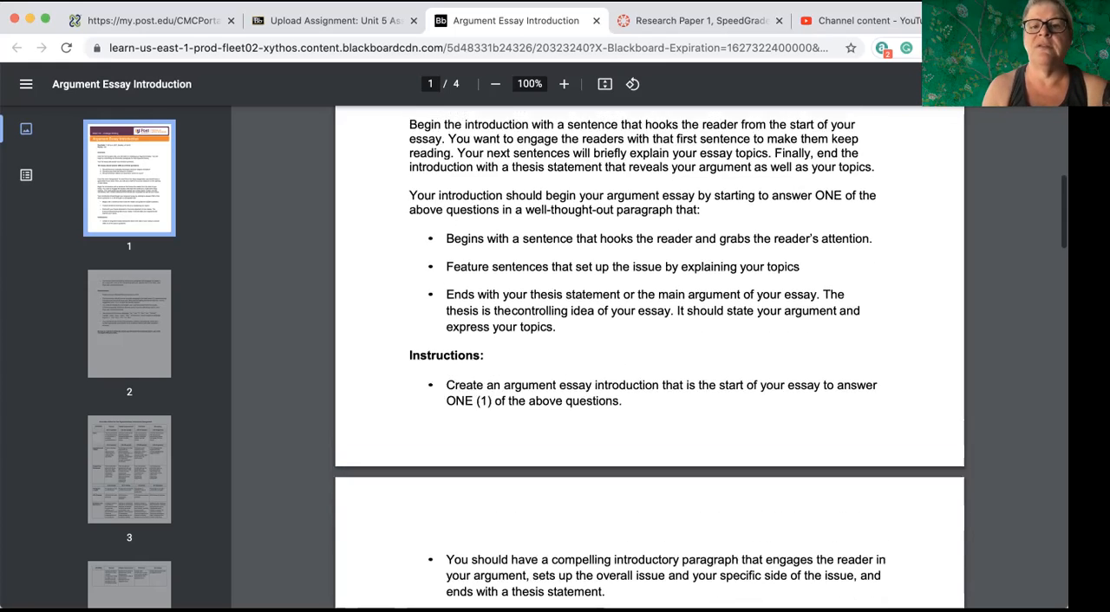
{"action": "scroll", "scroll_direction": "up", "scroll_amount": 3}
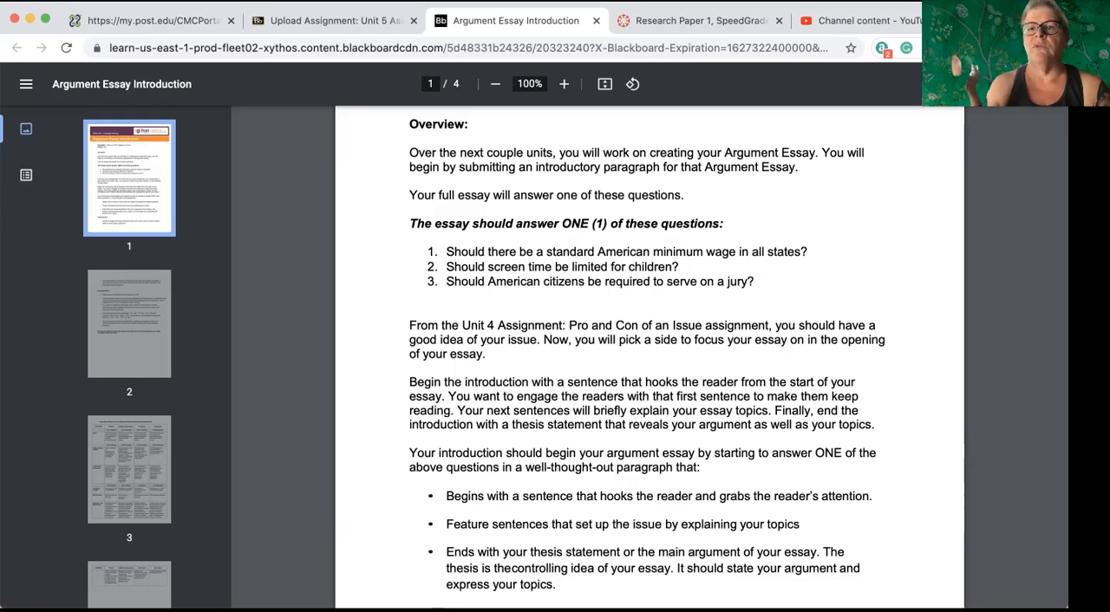
{"action": "scroll", "scroll_direction": "down", "scroll_amount": 3}
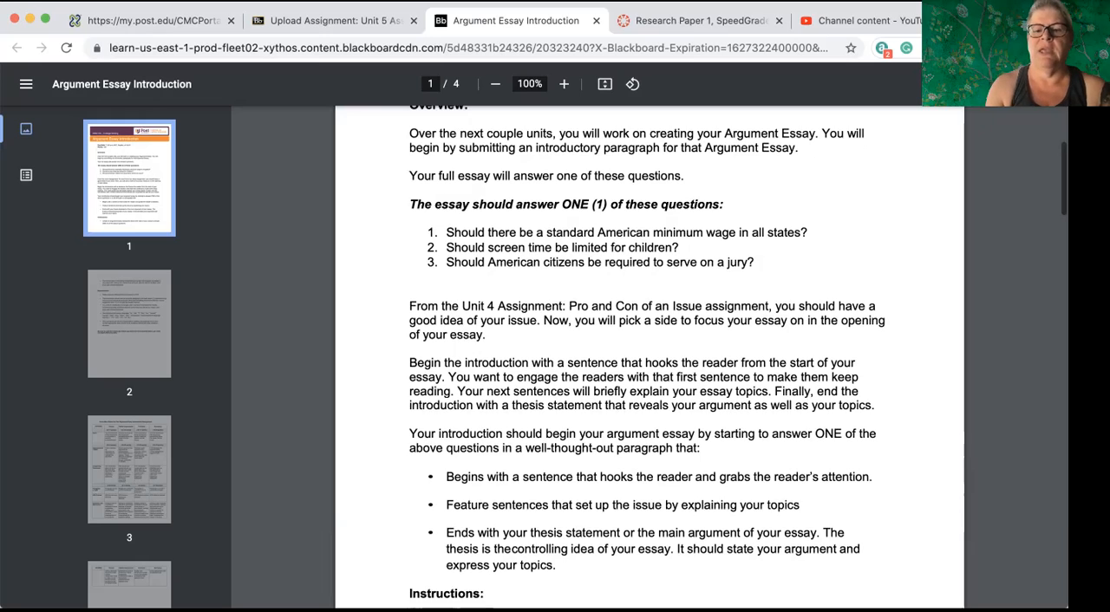
{"action": "scroll", "scroll_direction": "down", "scroll_amount": 3}
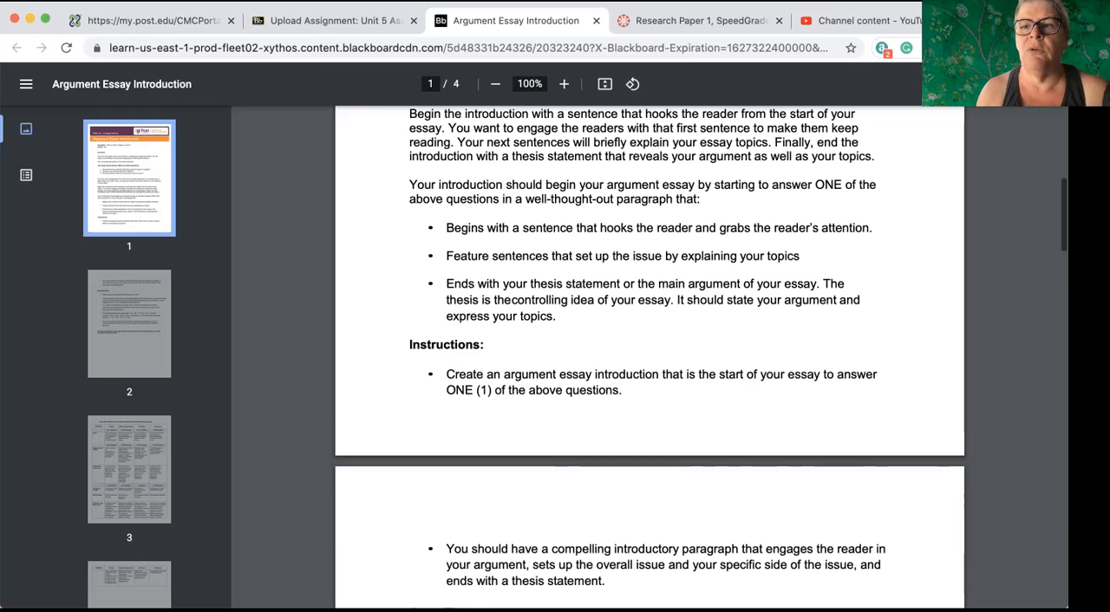
{"action": "scroll", "scroll_direction": "down", "scroll_amount": 3}
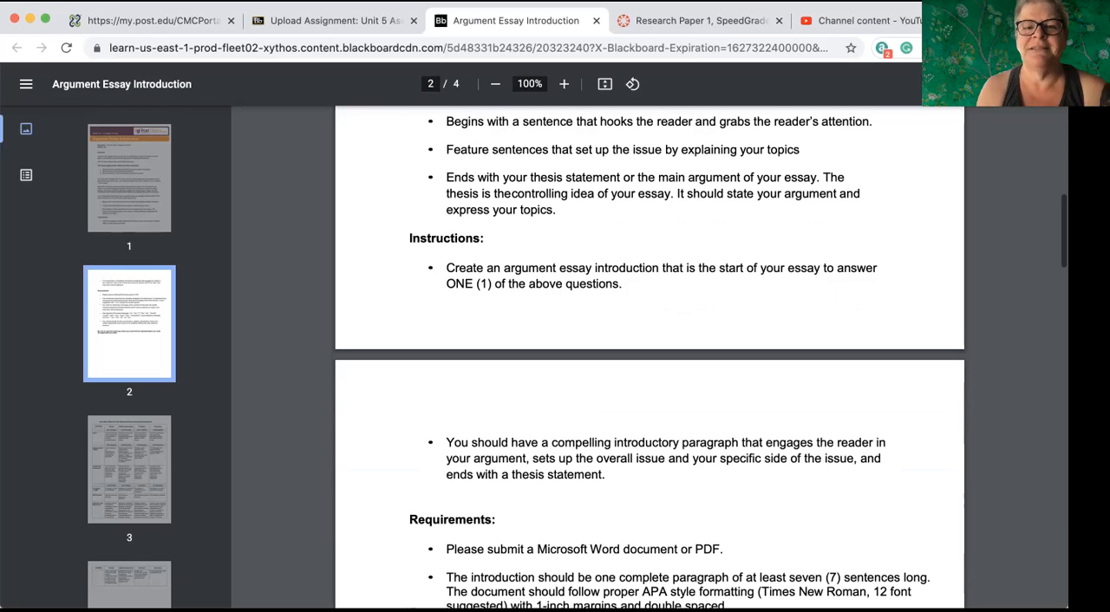
{"action": "scroll", "scroll_direction": "down", "scroll_amount": 3}
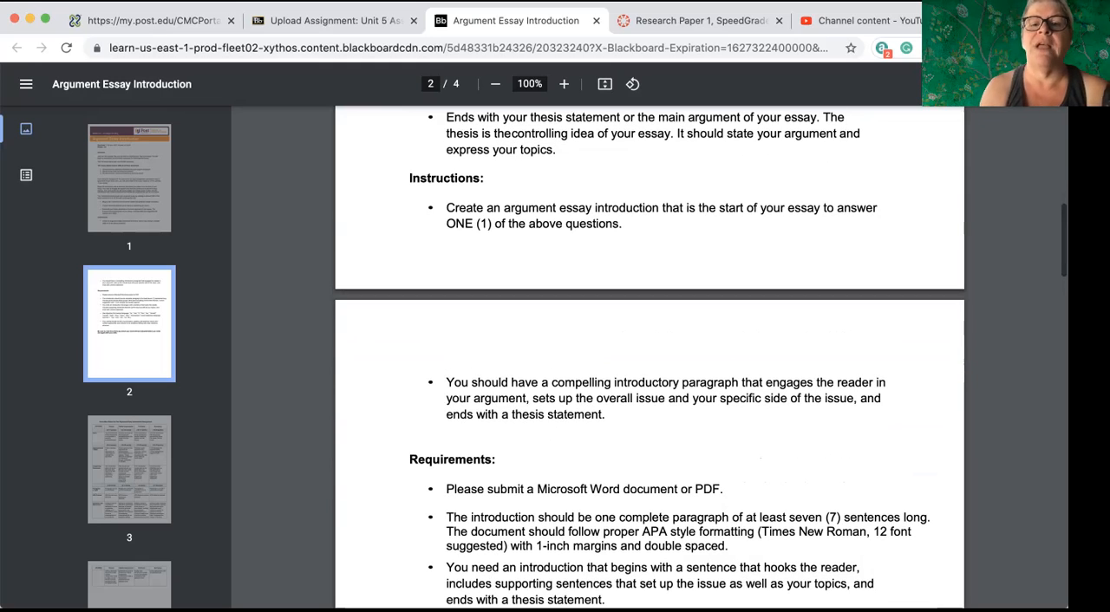
{"action": "scroll", "scroll_direction": "down", "scroll_amount": 3}
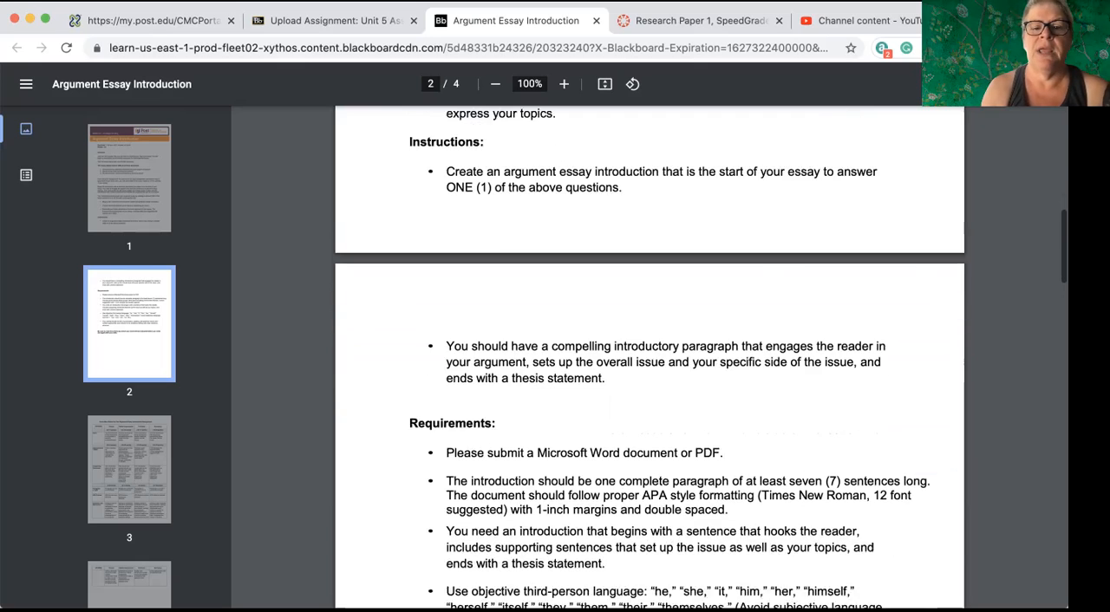
{"action": "scroll", "scroll_direction": "down", "scroll_amount": 3}
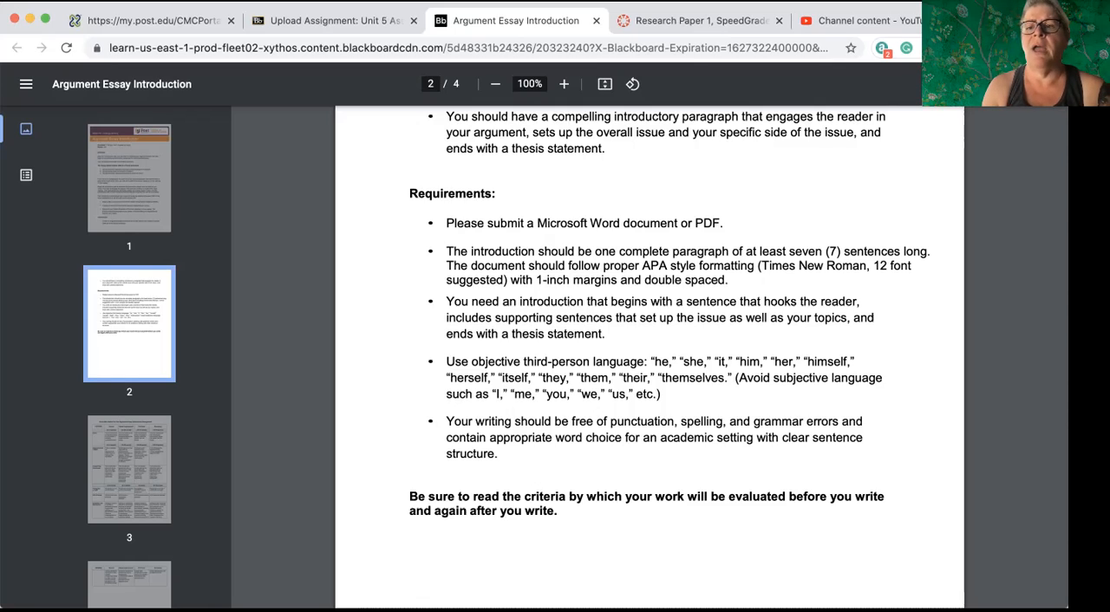
{"action": "scroll", "scroll_direction": "down", "scroll_amount": 3}
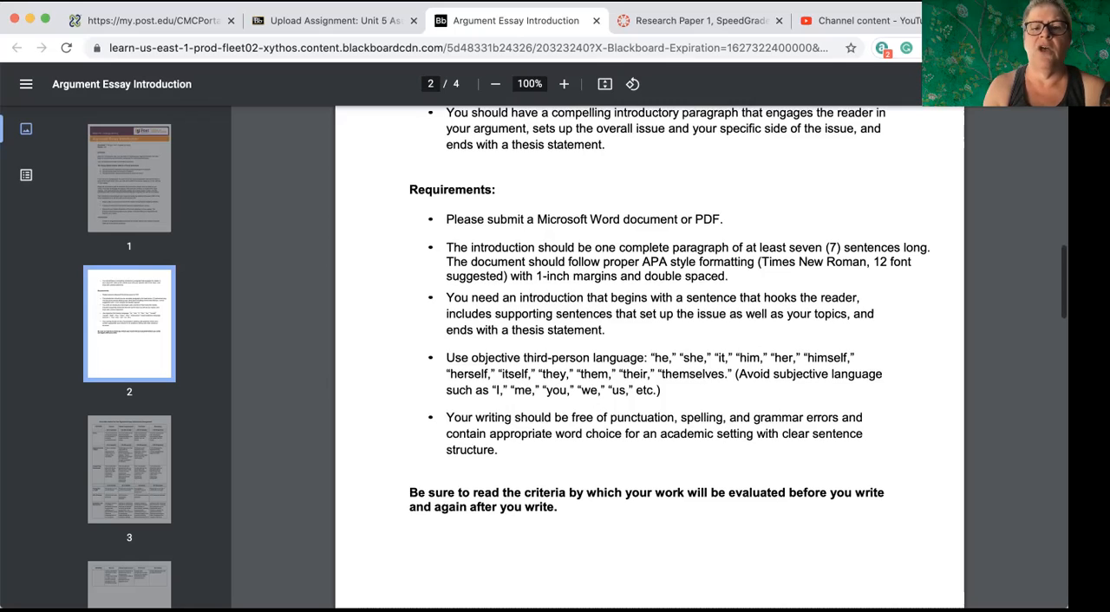
{"action": "scroll", "scroll_direction": "down", "scroll_amount": 3}
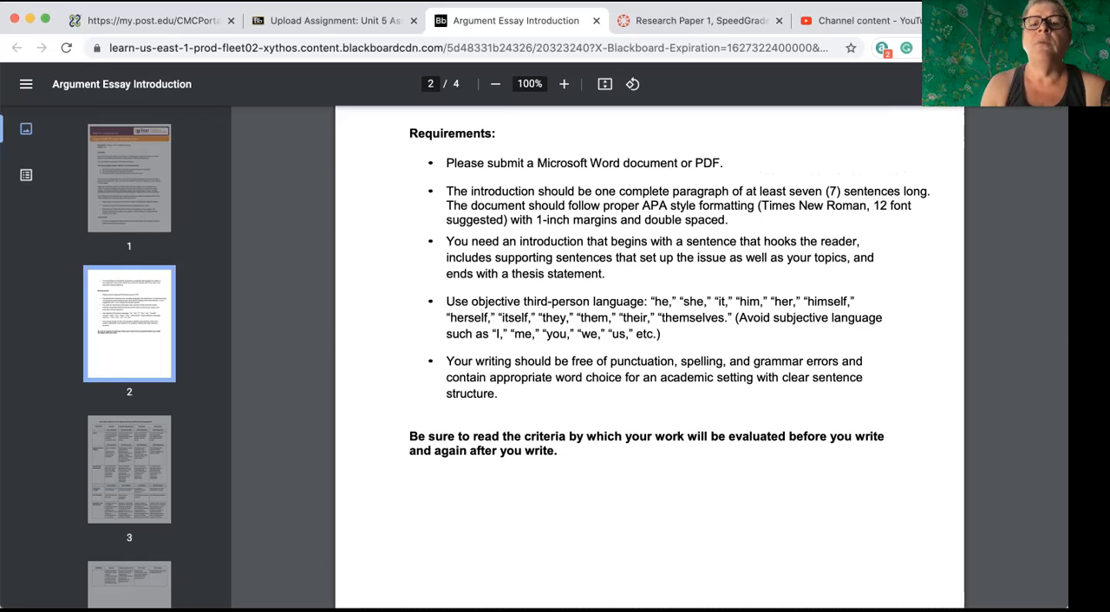
{"action": "scroll", "scroll_direction": "down", "scroll_amount": 3}
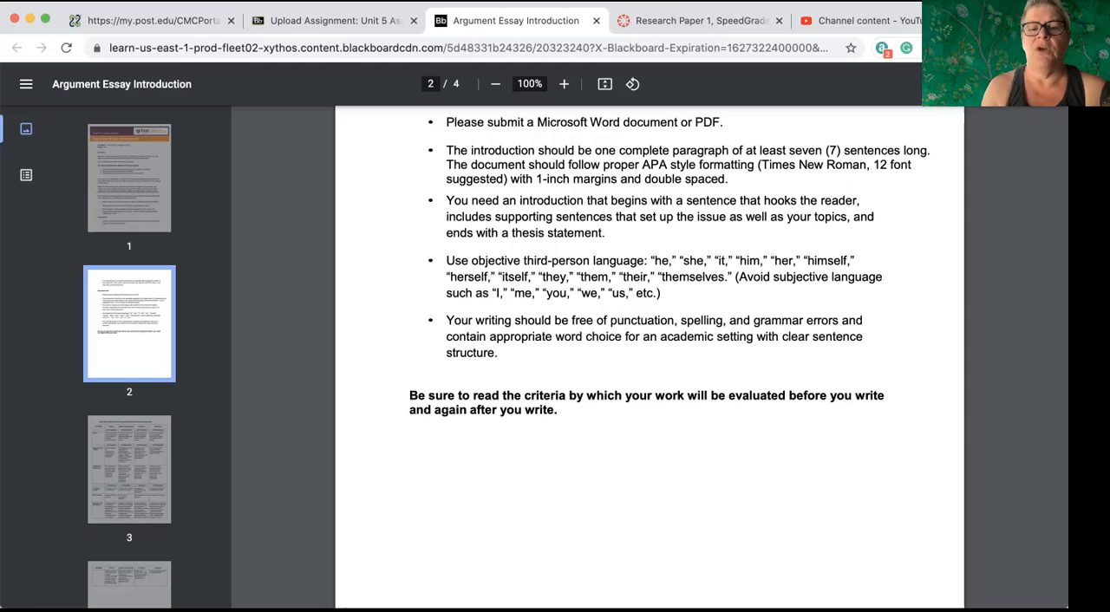
{"action": "scroll", "scroll_direction": "down", "scroll_amount": 3}
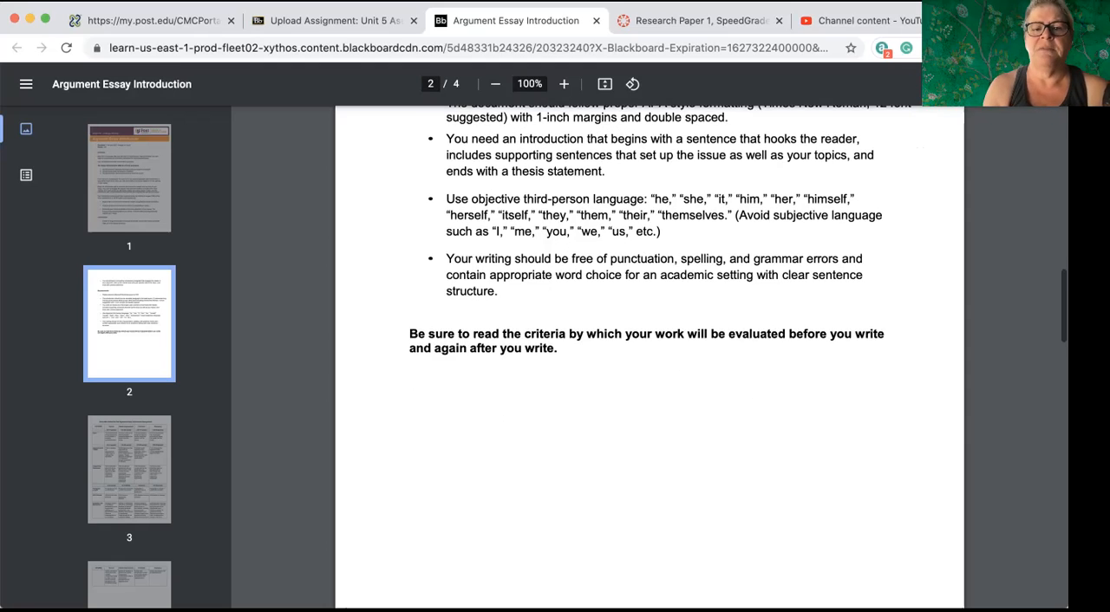
{"action": "scroll", "scroll_direction": "down", "scroll_amount": 3}
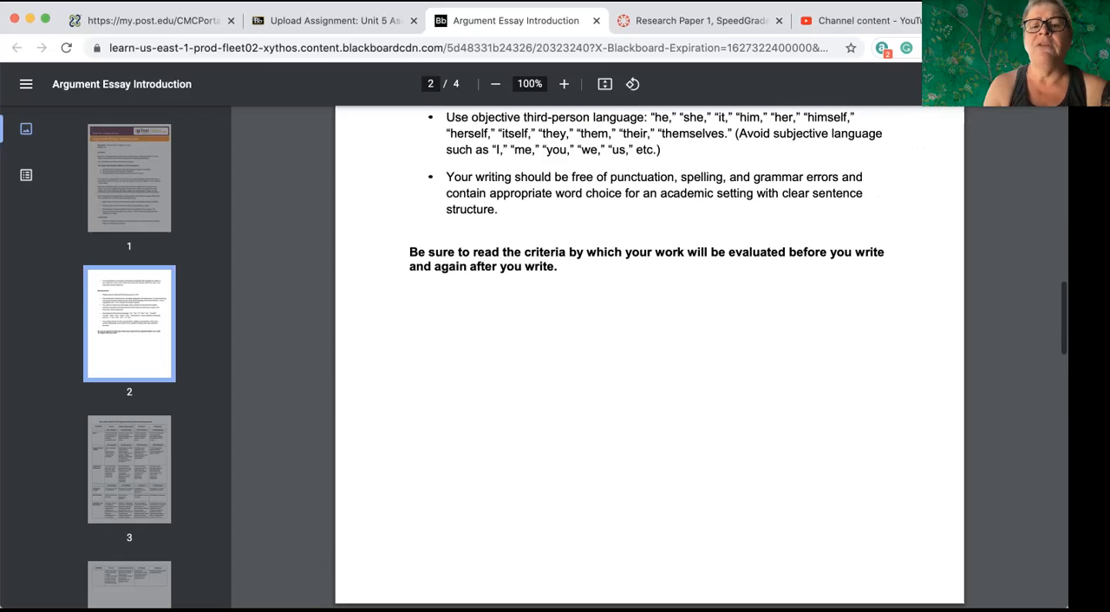
{"action": "scroll", "scroll_direction": "down", "scroll_amount": 3}
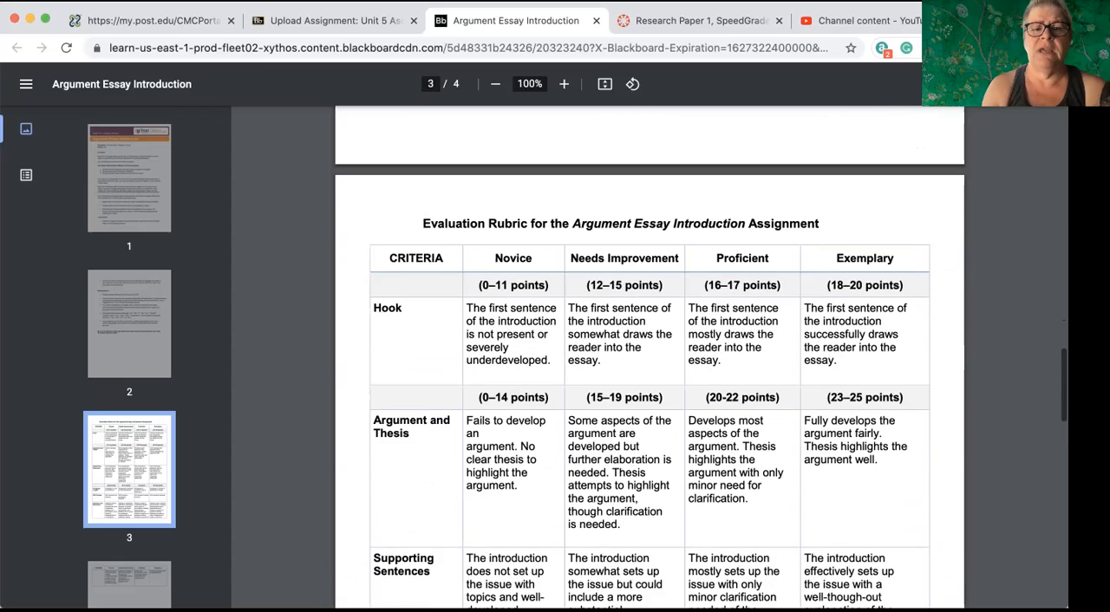
{"action": "scroll", "scroll_direction": "down", "scroll_amount": 3}
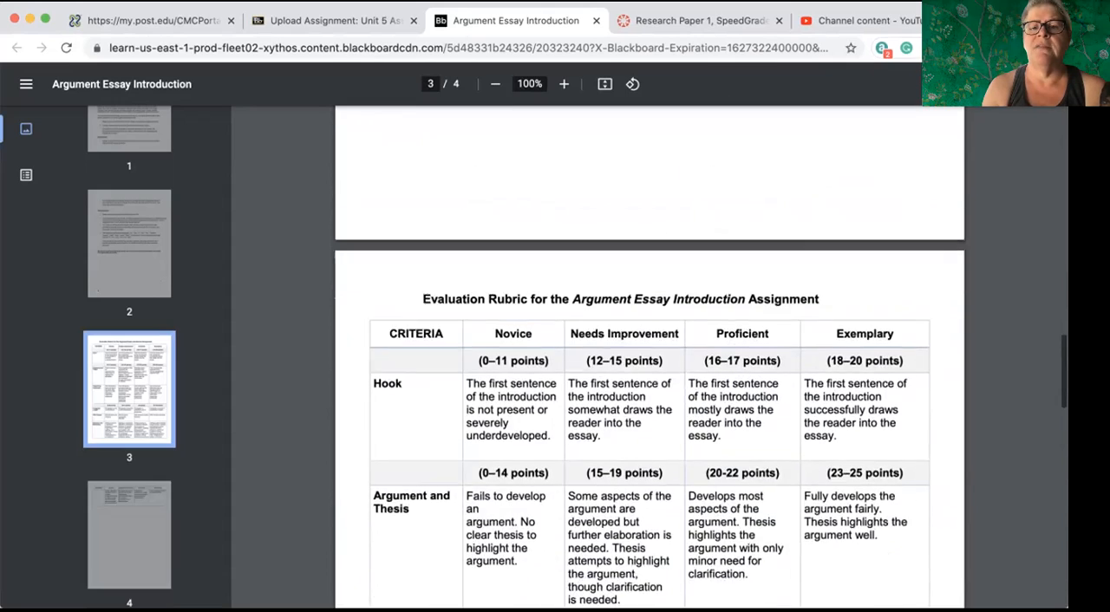
{"action": "left_click", "coordinate": [129, 243]}
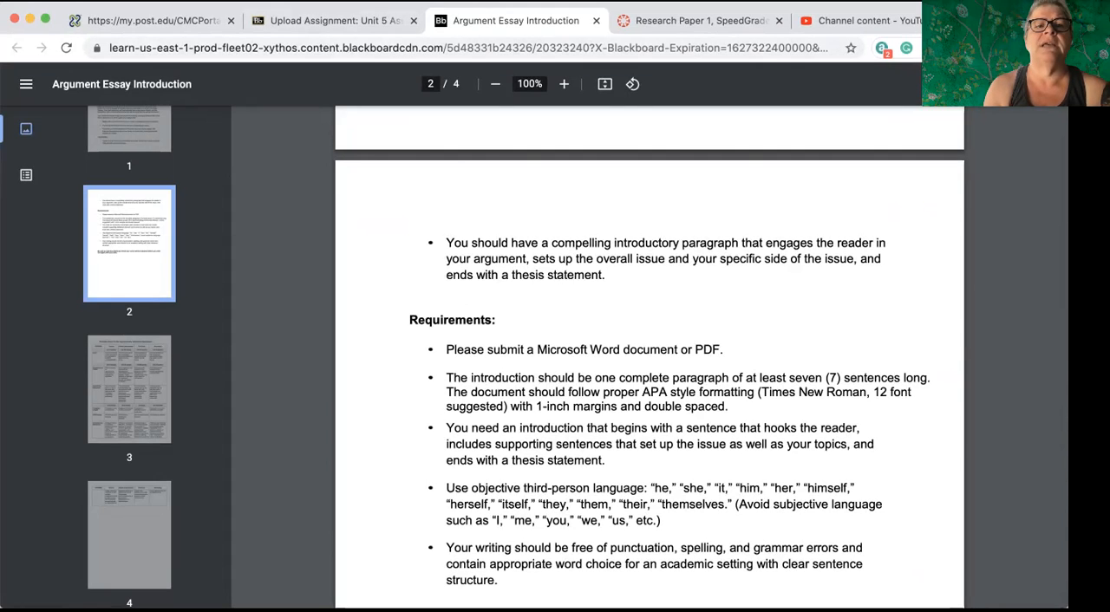
Return to the Upload Assignment tab and view the Assignment Submission and Add Comments areas.
{"action": "left_click", "coordinate": [333, 20]}
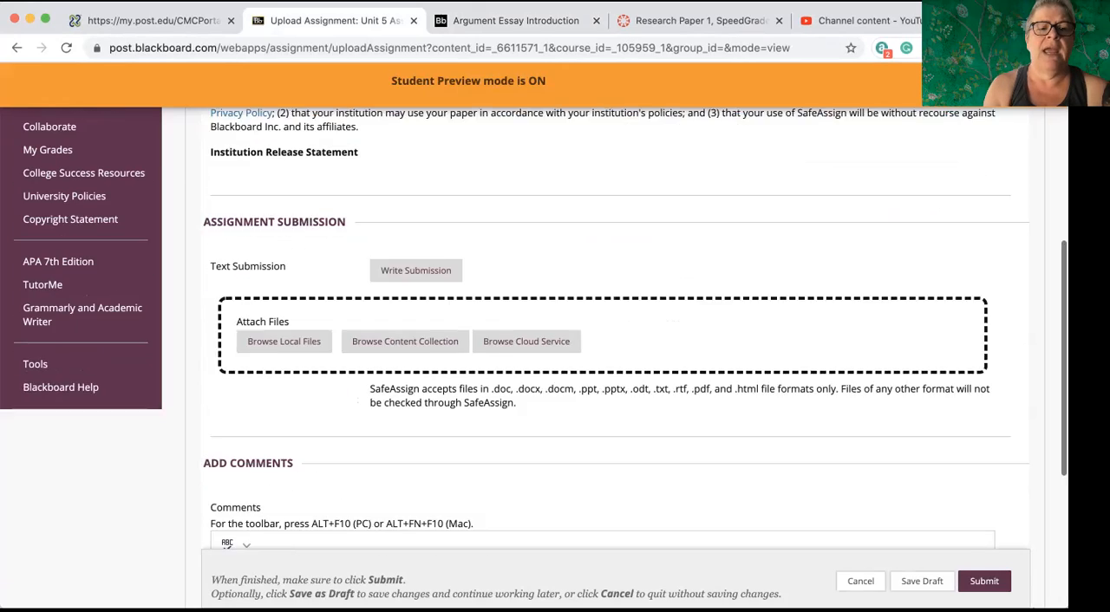
{"action": "scroll", "scroll_direction": "down", "scroll_amount": 3}
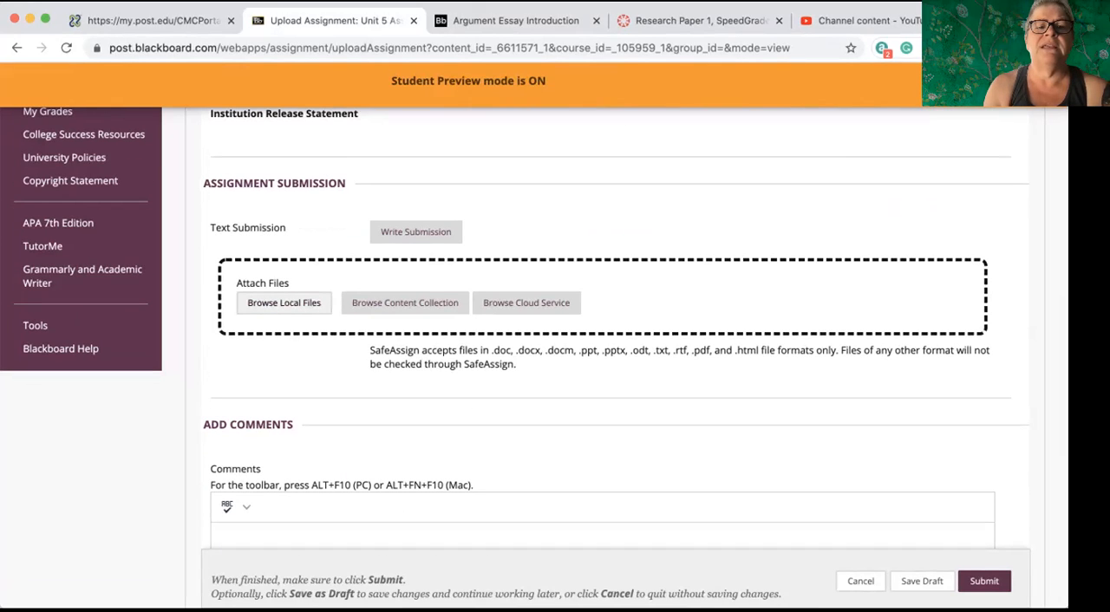
{"action": "mouse_move", "coordinate": [283, 303]}
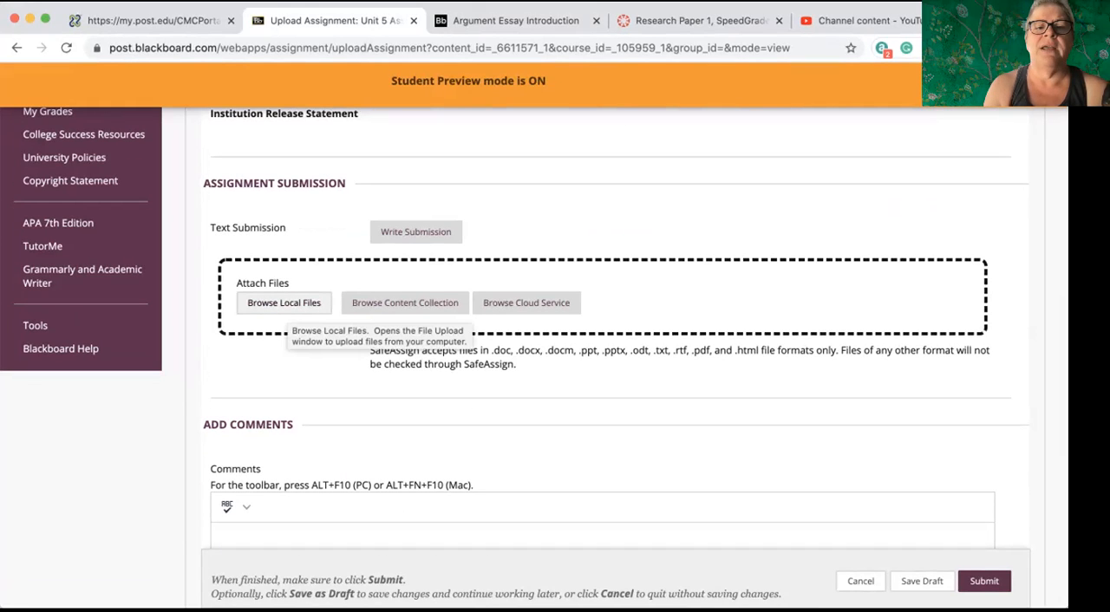
{"action": "mouse_move", "coordinate": [416, 231]}
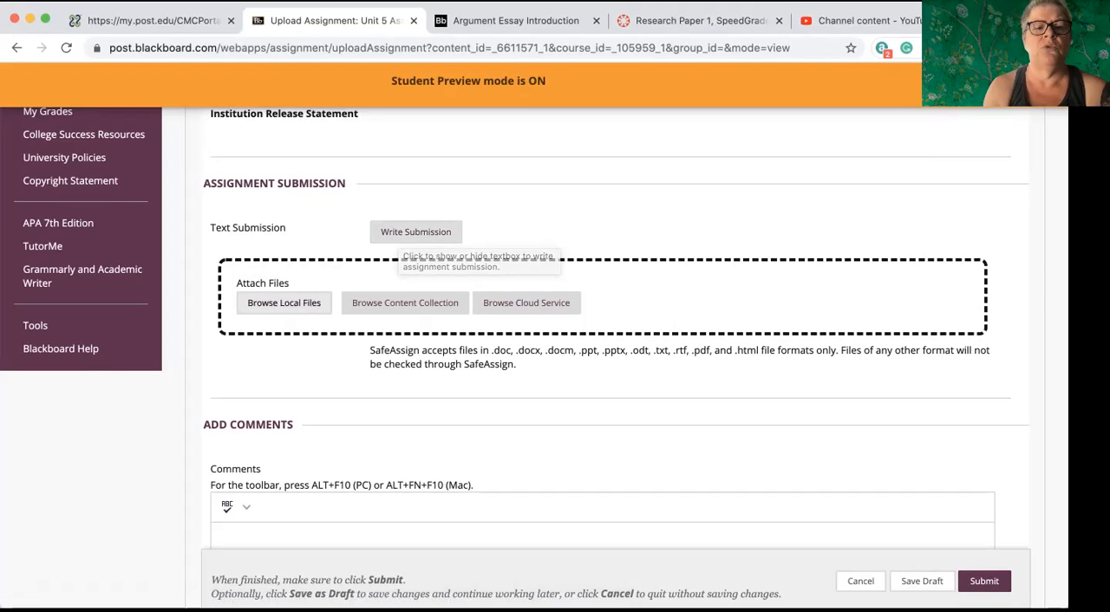
{"action": "mouse_move", "coordinate": [283, 303]}
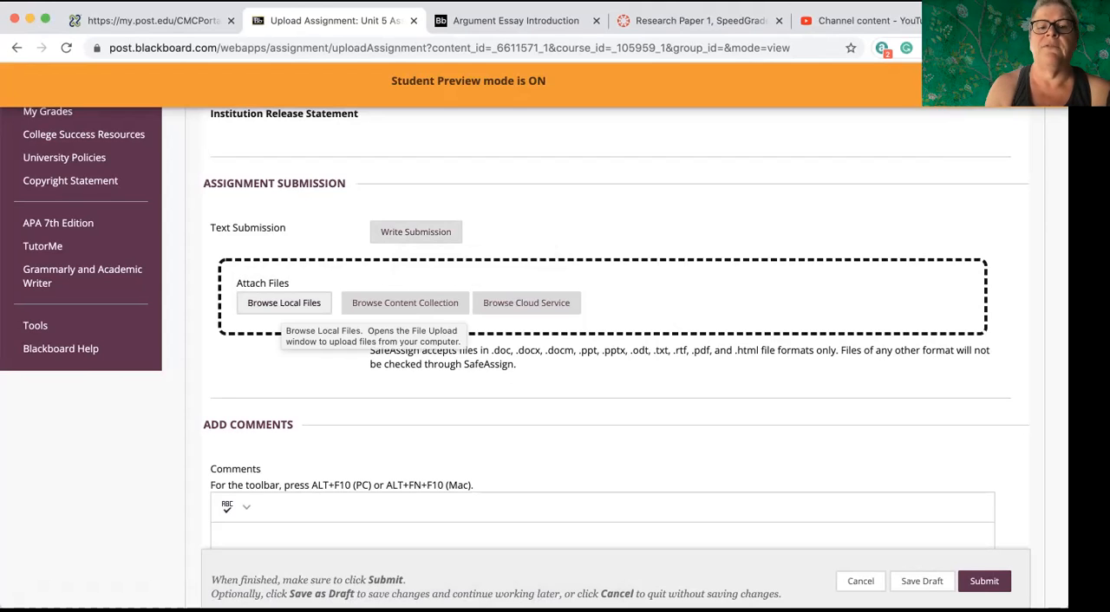
{"action": "scroll", "scroll_direction": "down", "scroll_amount": 3}
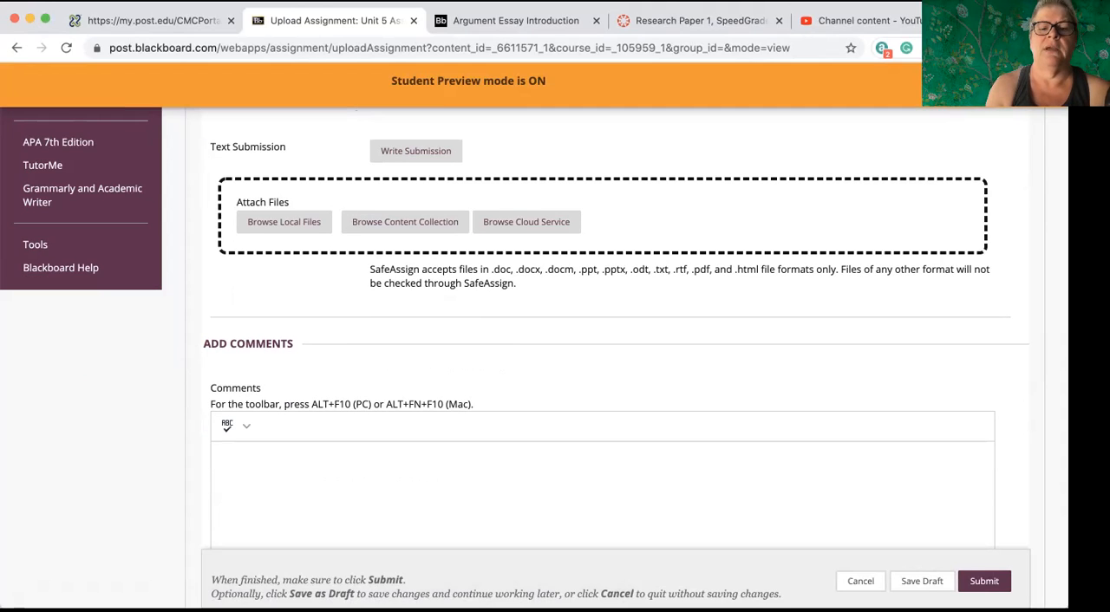